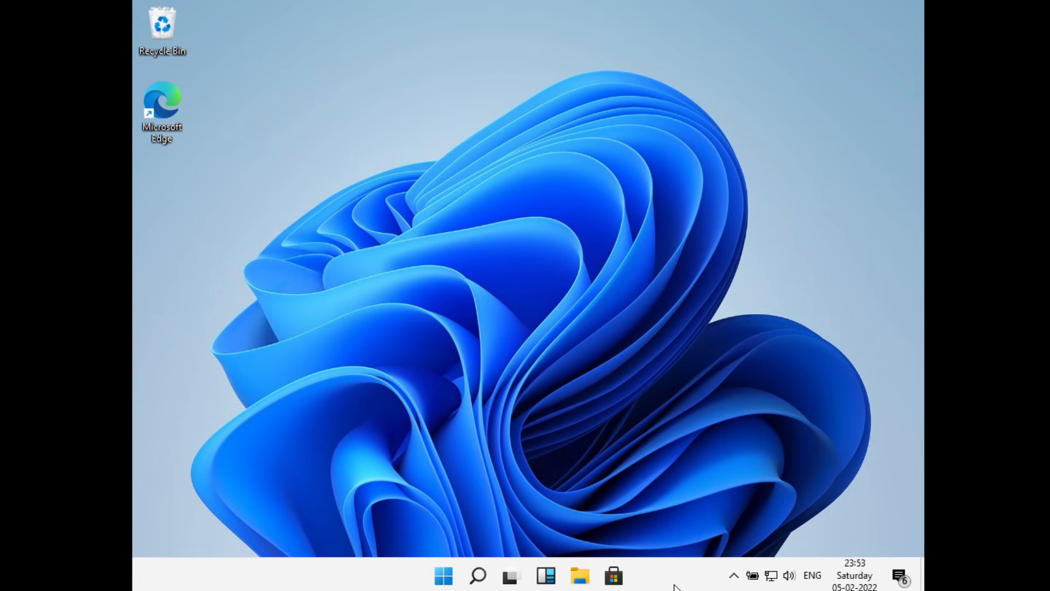
pyautogui.moveTo(421, 169)
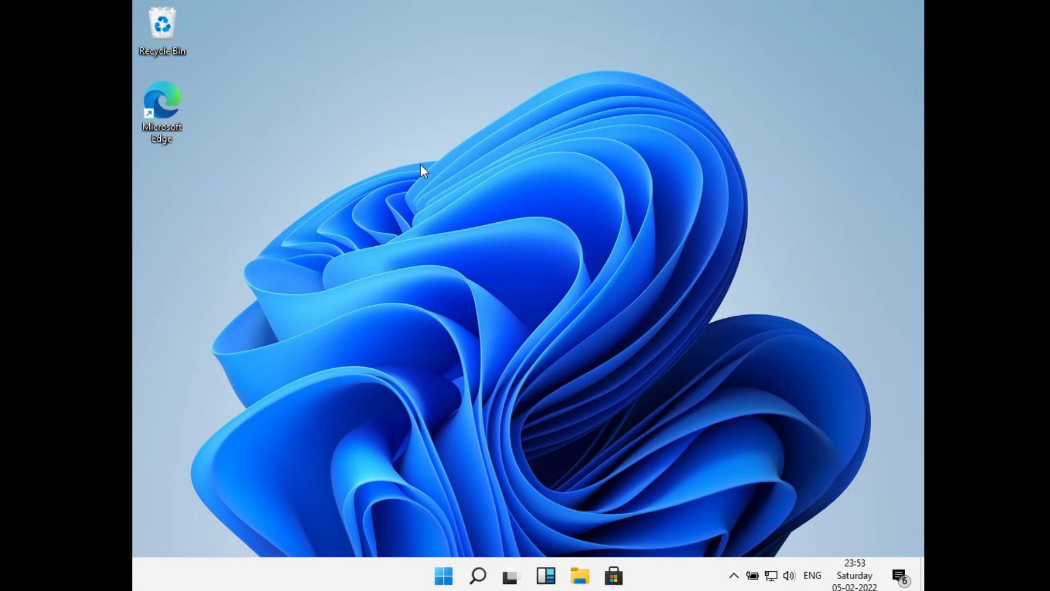
# Right-click an empty spot on the desktop to show its context menu.
pyautogui.rightClick(421, 171)
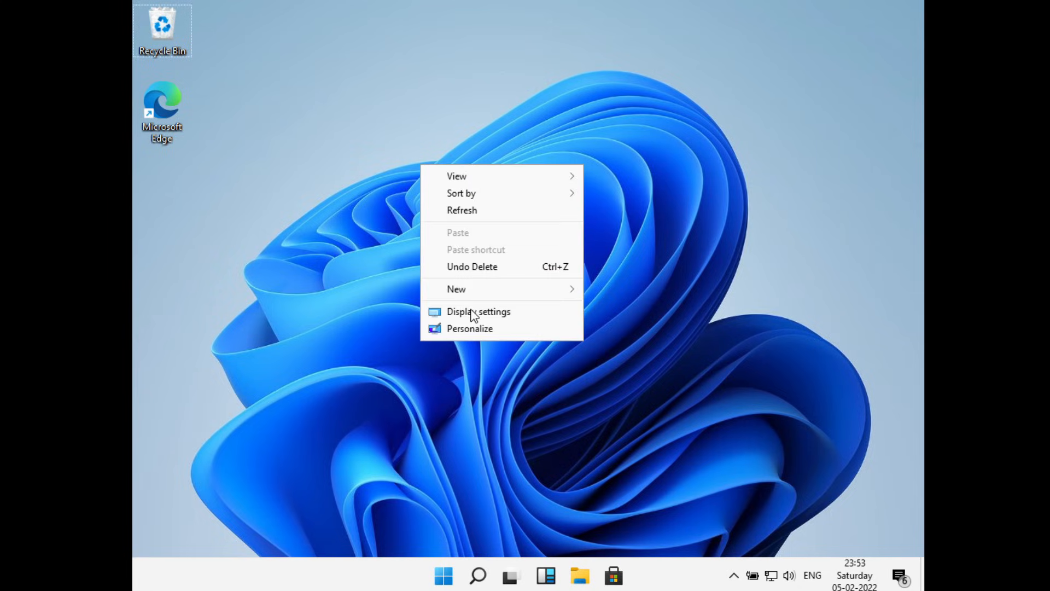
# Go to Personalization > Themes and scroll to Related Settings.
pyautogui.click(477, 312)
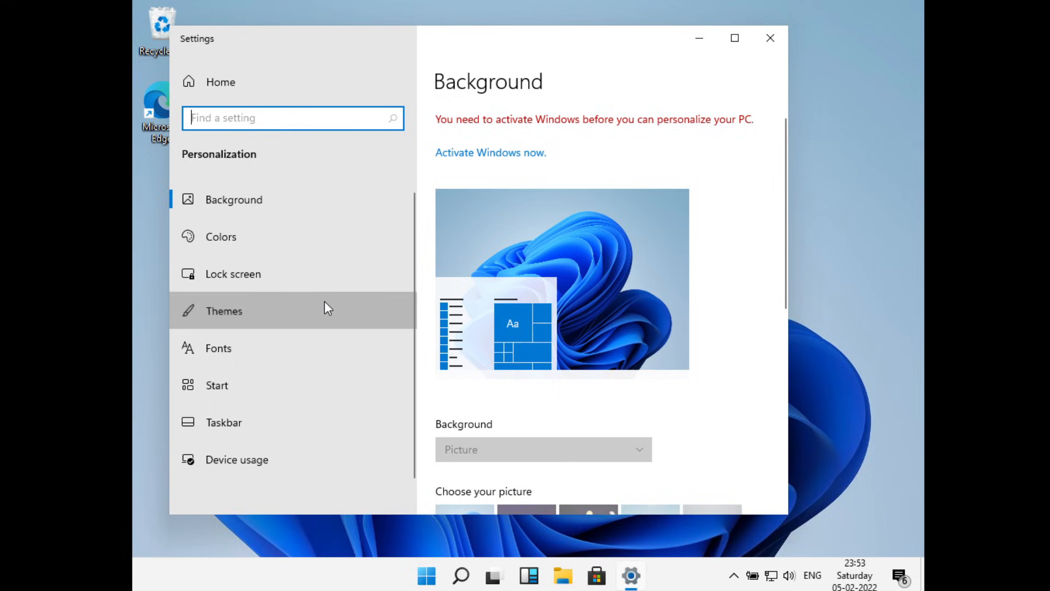
pyautogui.click(224, 310)
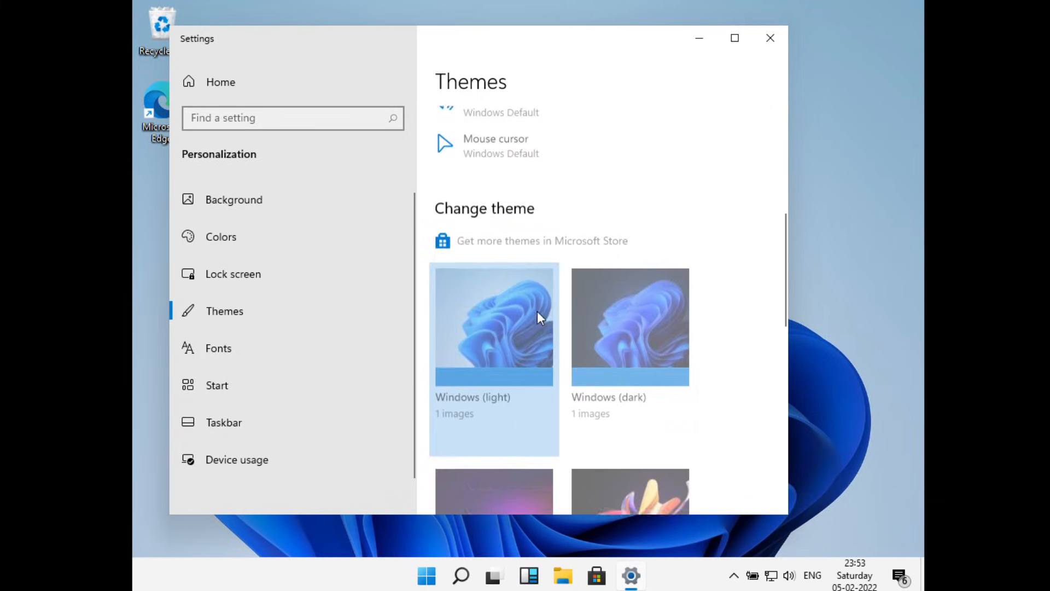
pyautogui.scroll(-3)
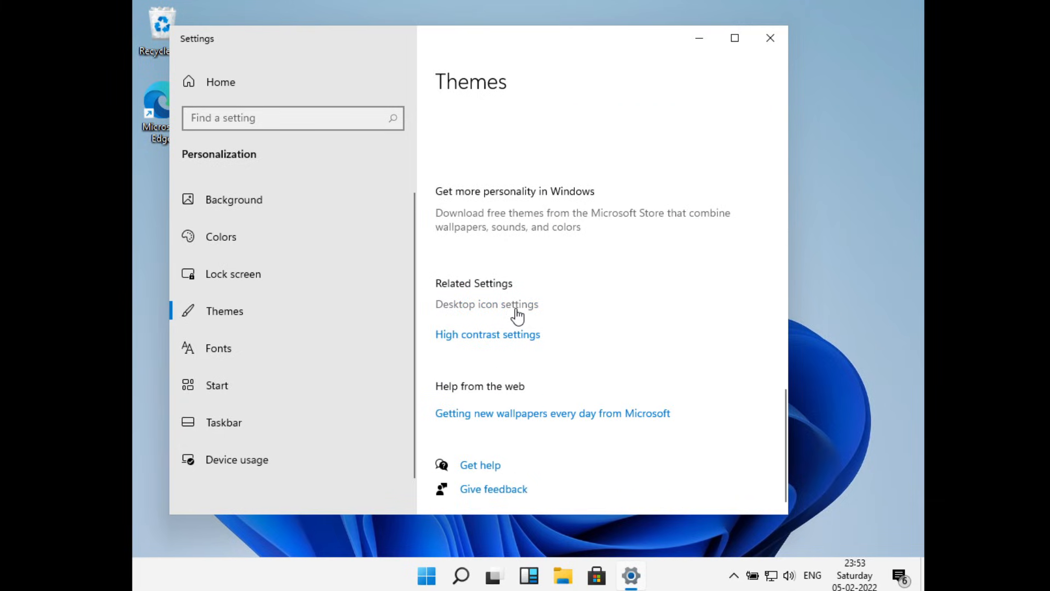
# Enable Computer, User's Files, Network and Control Panel desktop icons, then apply.
pyautogui.click(486, 304)
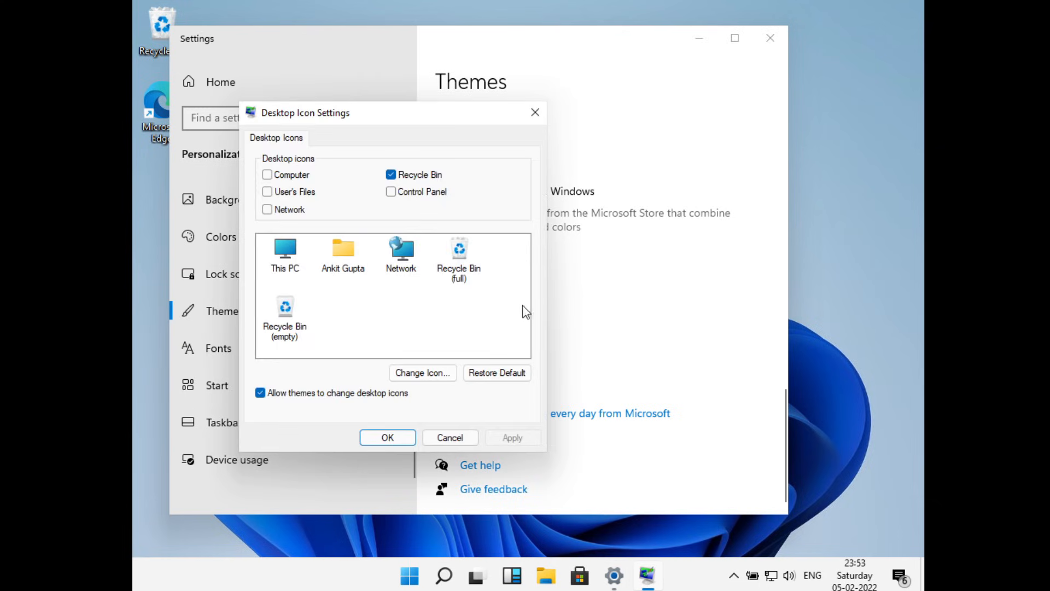
pyautogui.click(267, 174)
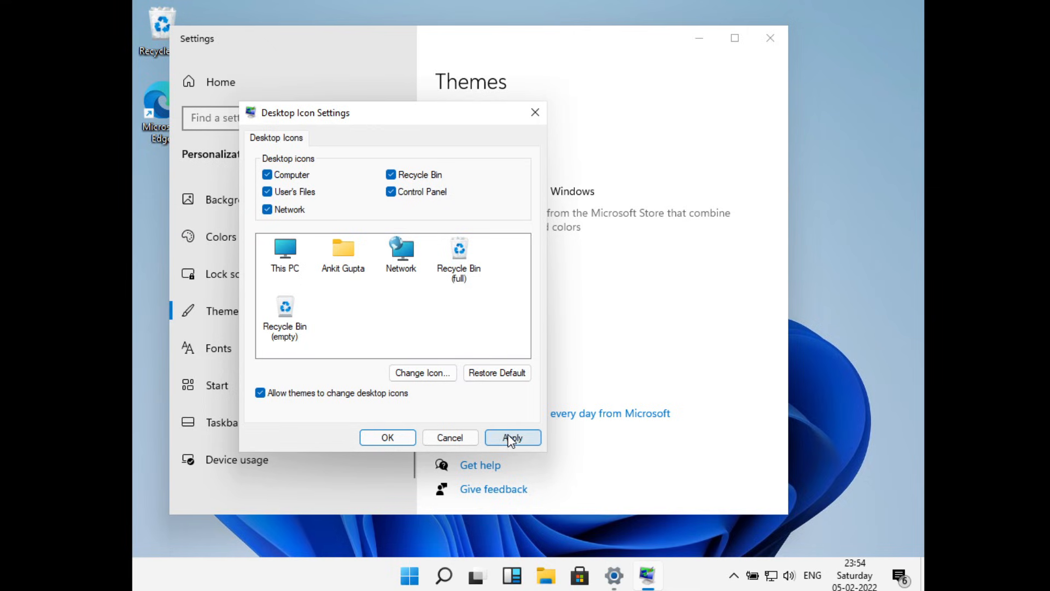
pyautogui.click(512, 438)
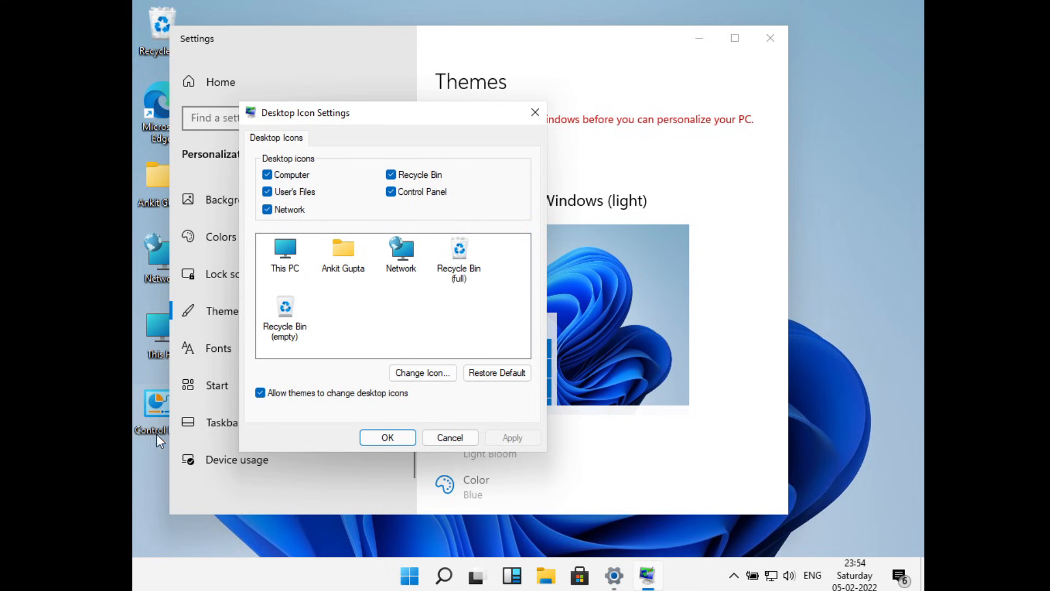
pyautogui.click(388, 437)
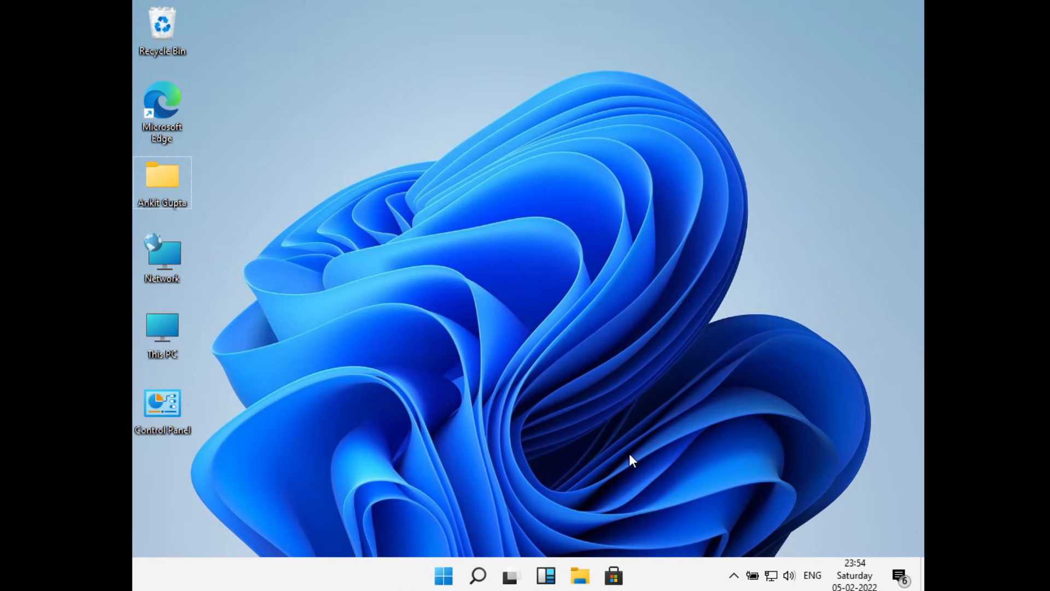
# Open WinRAR's file location from the Start menu's Recommended list.
pyautogui.click(443, 575)
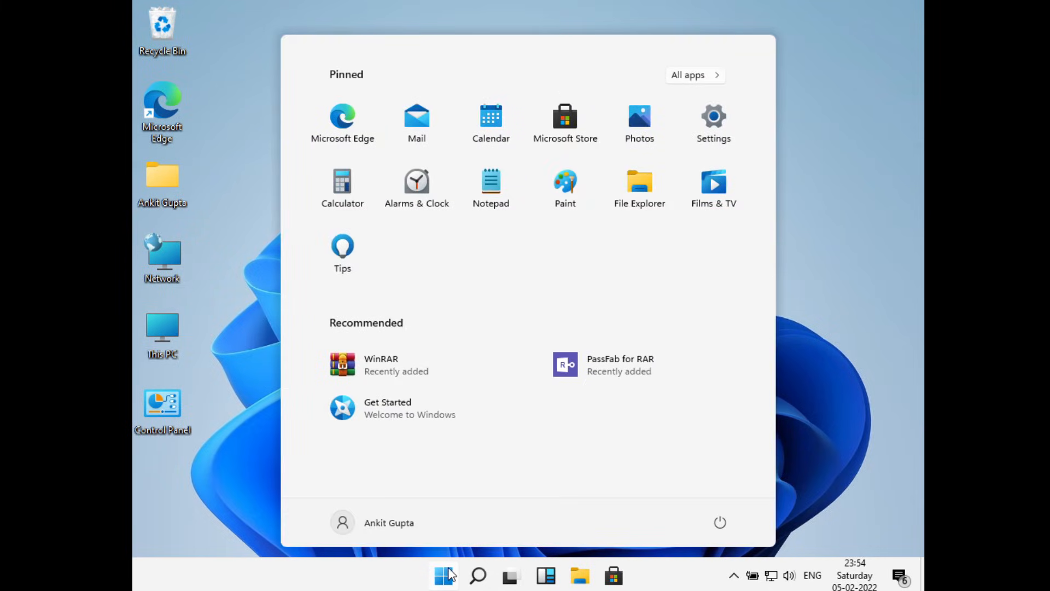
pyautogui.moveTo(399, 364)
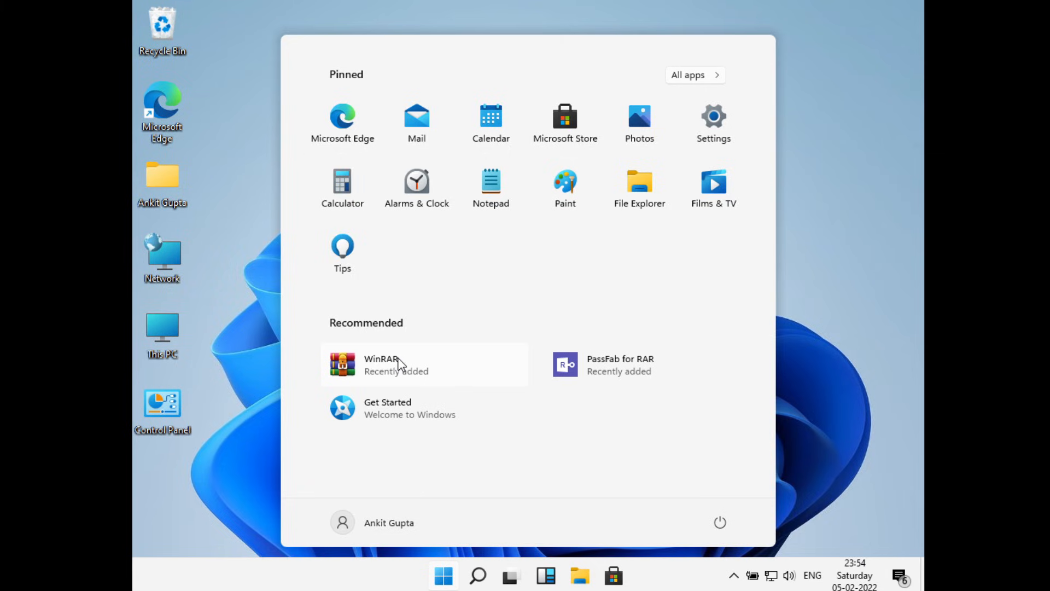
pyautogui.rightClick(381, 364)
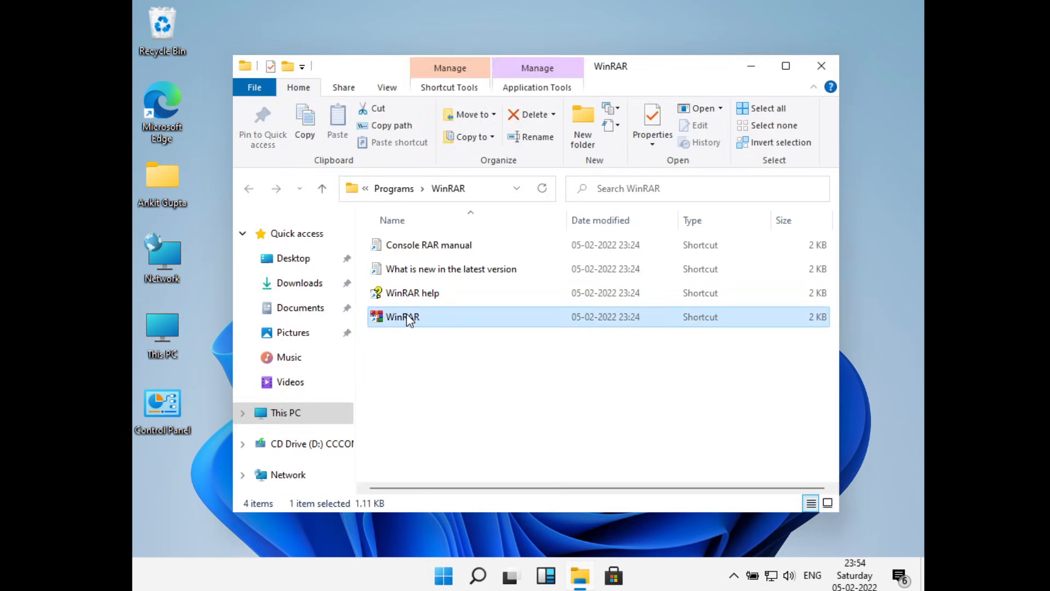
# Send the WinRAR shortcut to the desktop and close the WinRAR folder window.
pyautogui.rightClick(402, 317)
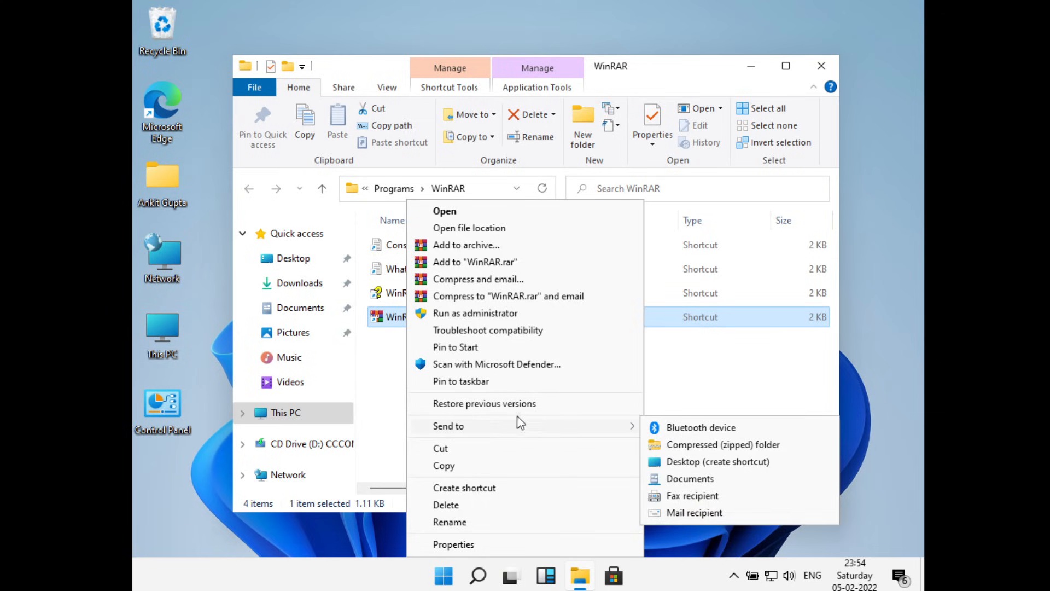
pyautogui.moveTo(623, 430)
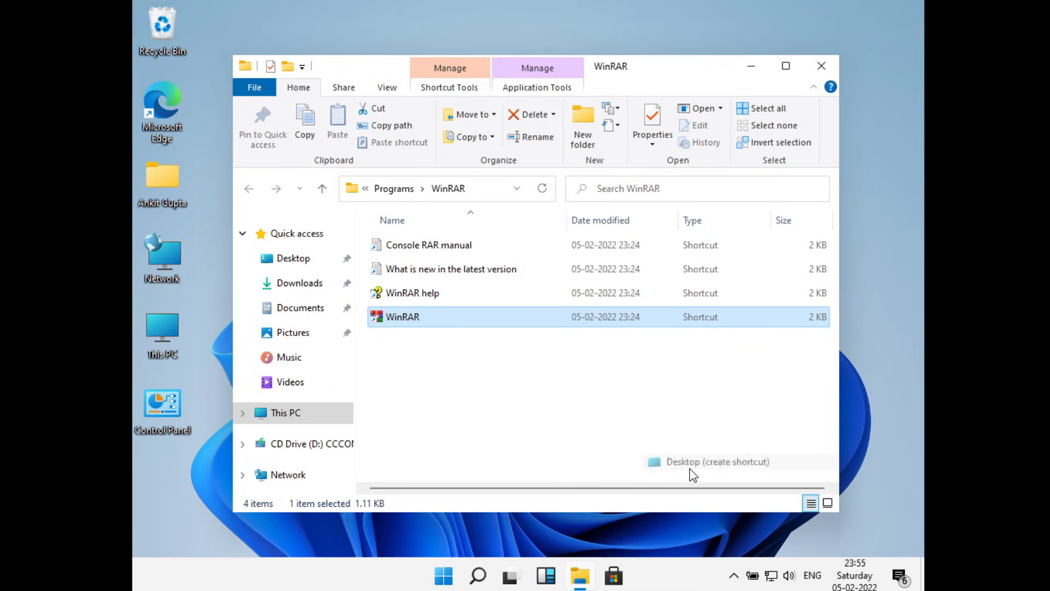
pyautogui.moveTo(403, 317); pyautogui.dragTo(163, 482)
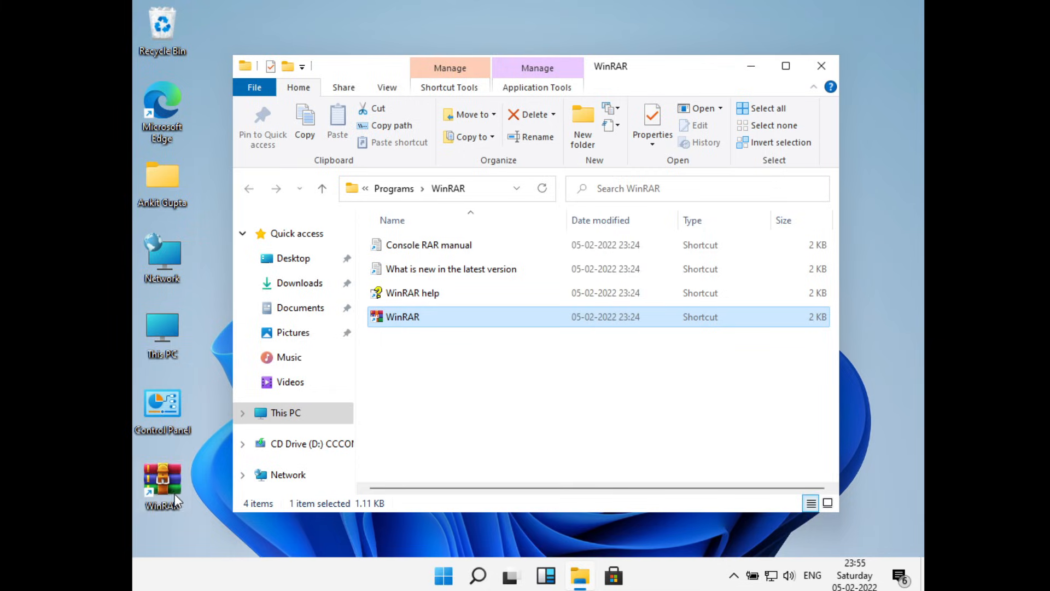
pyautogui.click(821, 66)
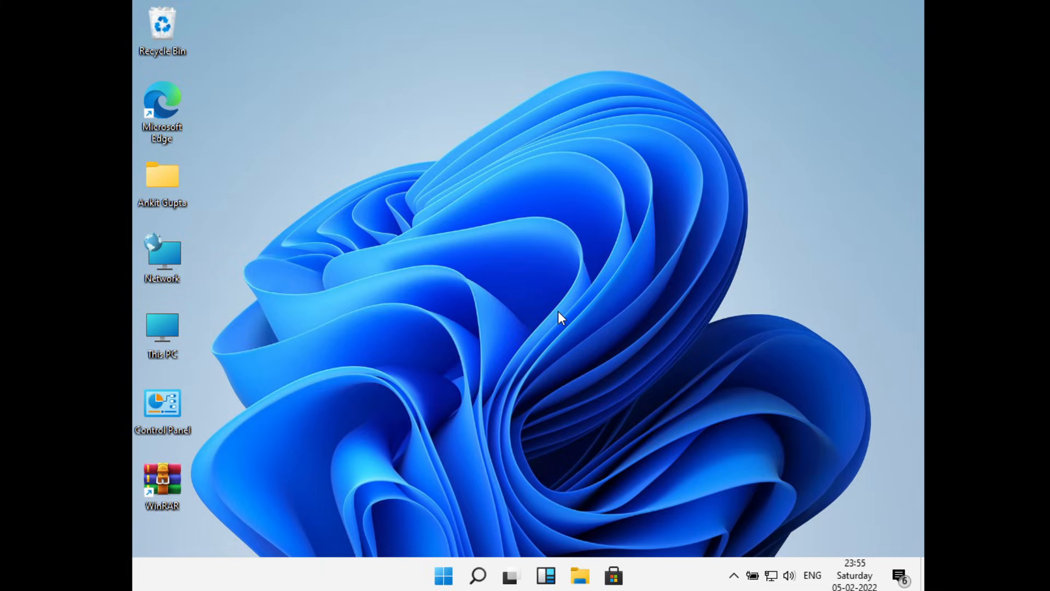